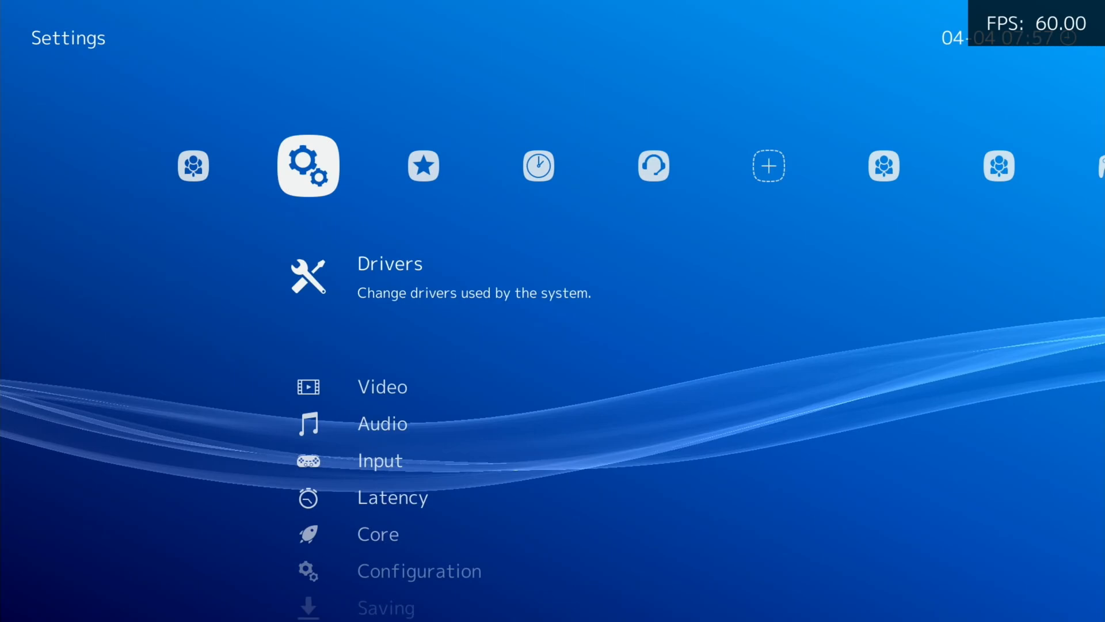
- Scroll down to SSH in Lakka's Services settings and switch it on
{"action": "scroll", "scroll_direction": "down", "scroll_amount": 3}
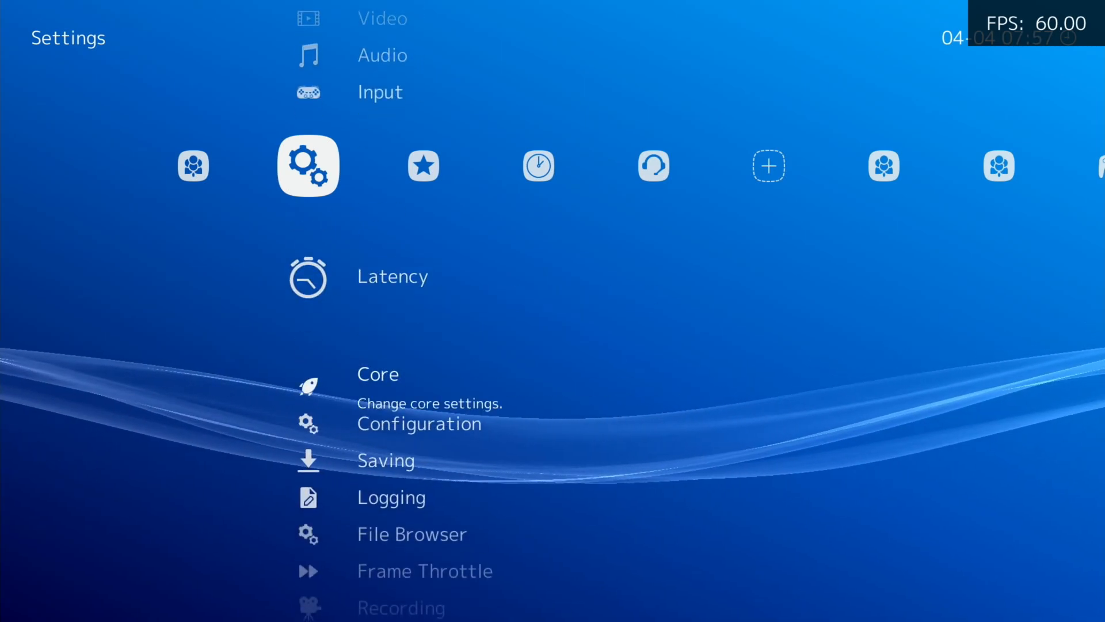
{"action": "scroll", "scroll_direction": "down", "scroll_amount": 3}
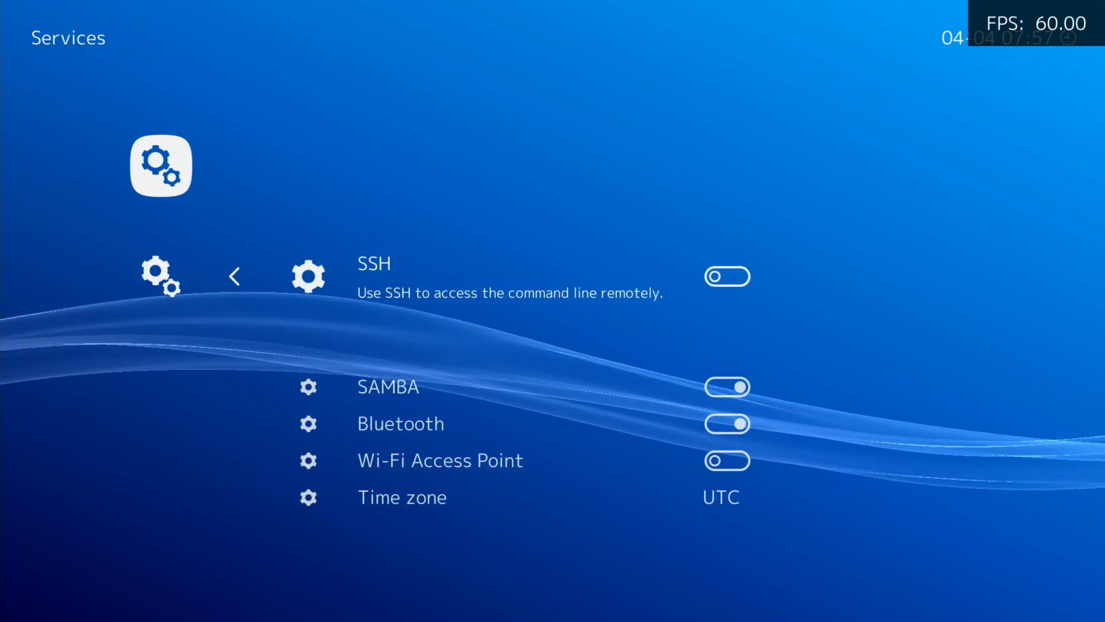
{"action": "left_click", "coordinate": [726, 275]}
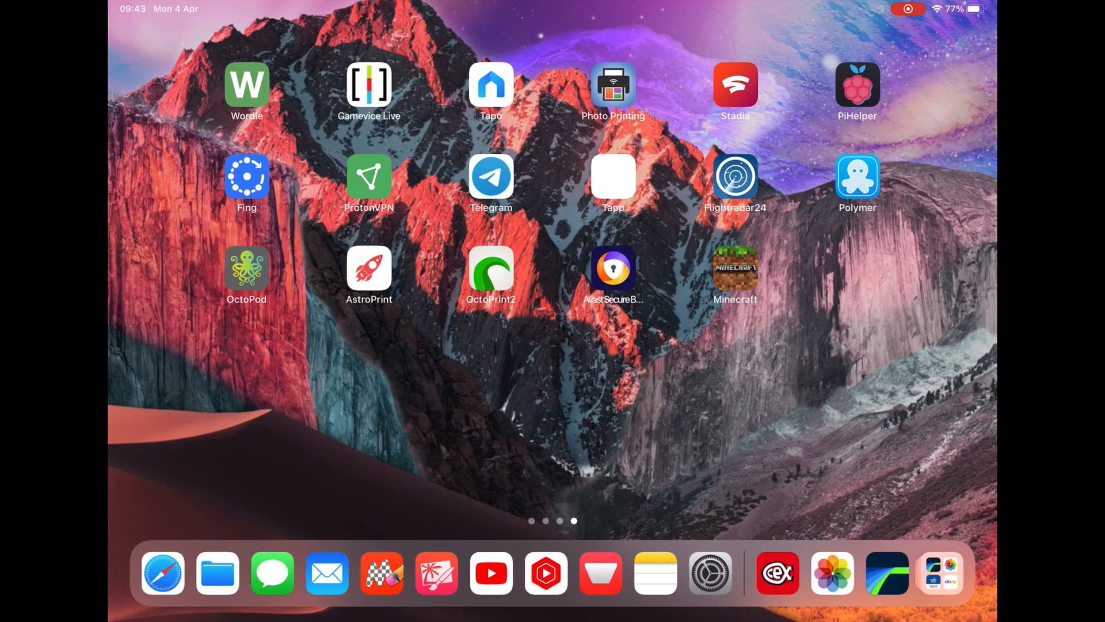
- Launch PiHelper and save a 'lakka retroarch' connection to 192.168.1.98, port 22
{"action": "left_click", "coordinate": [857, 86]}
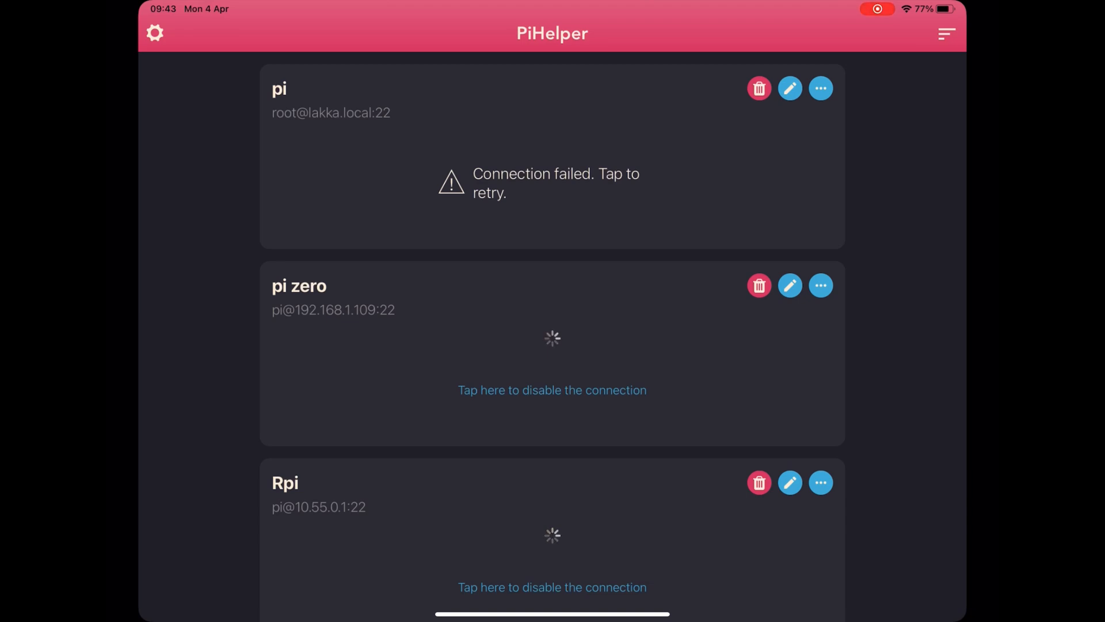
{"action": "left_click", "coordinate": [947, 34]}
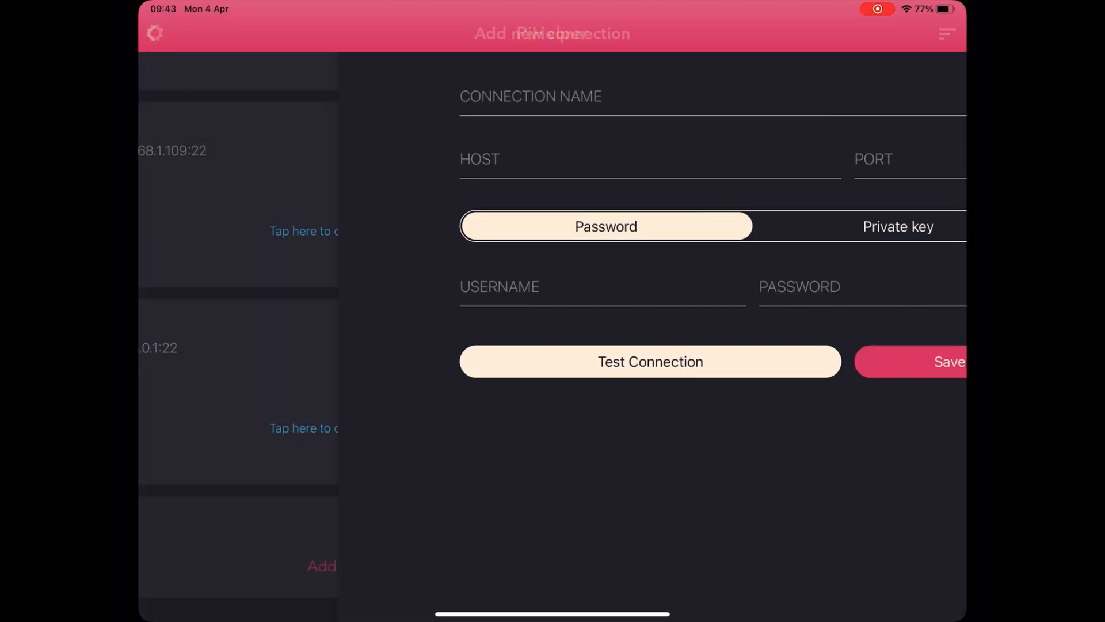
{"action": "left_click", "coordinate": [530, 96]}
{"action": "type", "text": "lakka retroarch"}
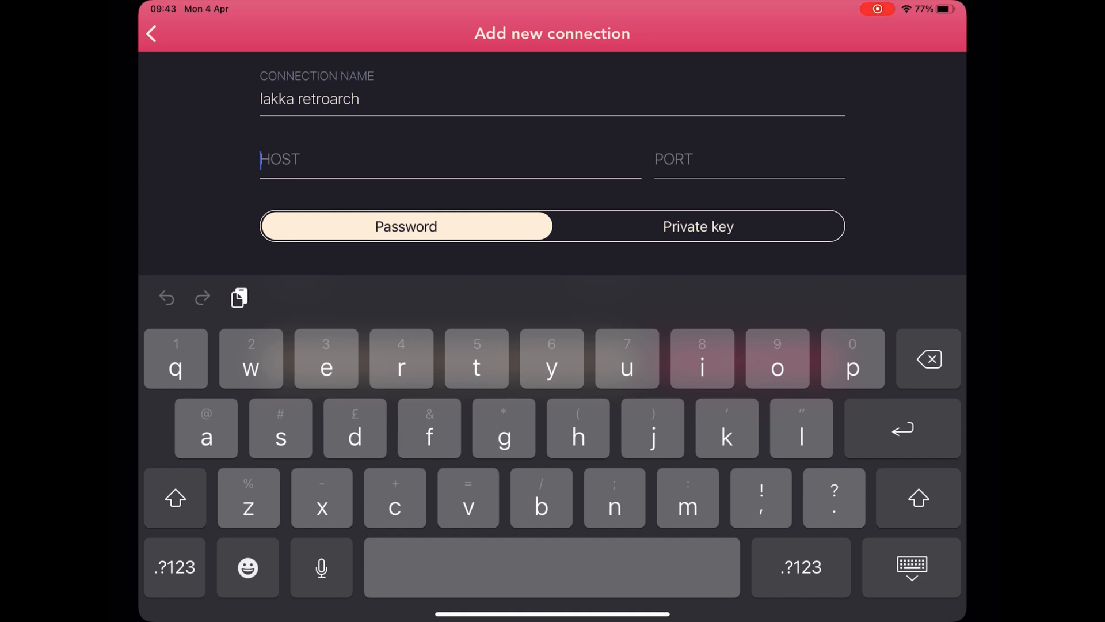
{"action": "type", "text": "192."}
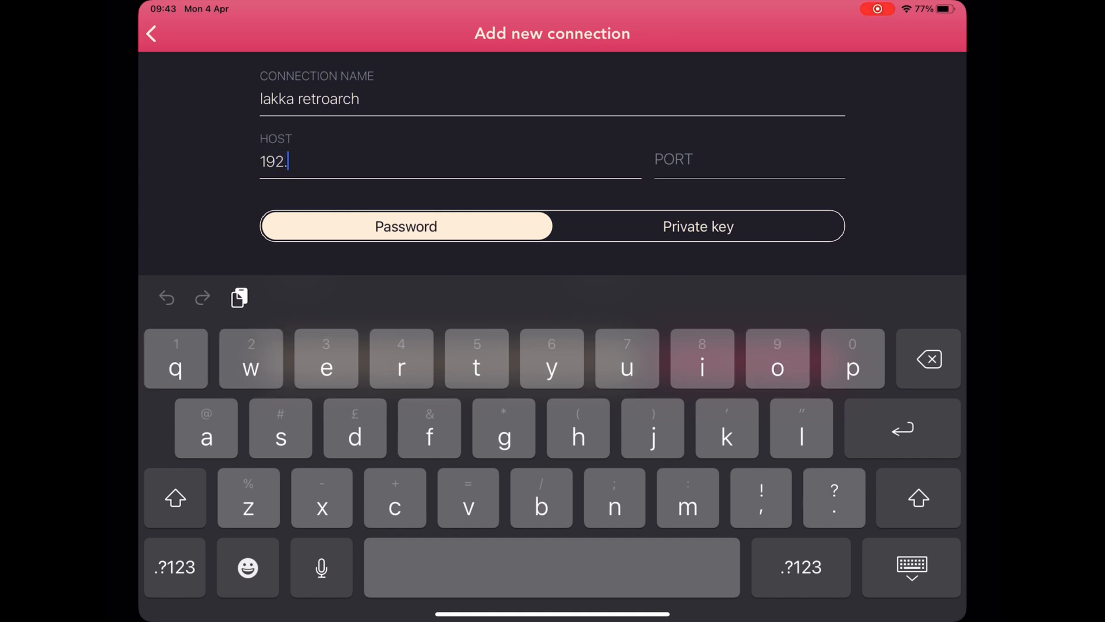
{"action": "type", "text": "168."}
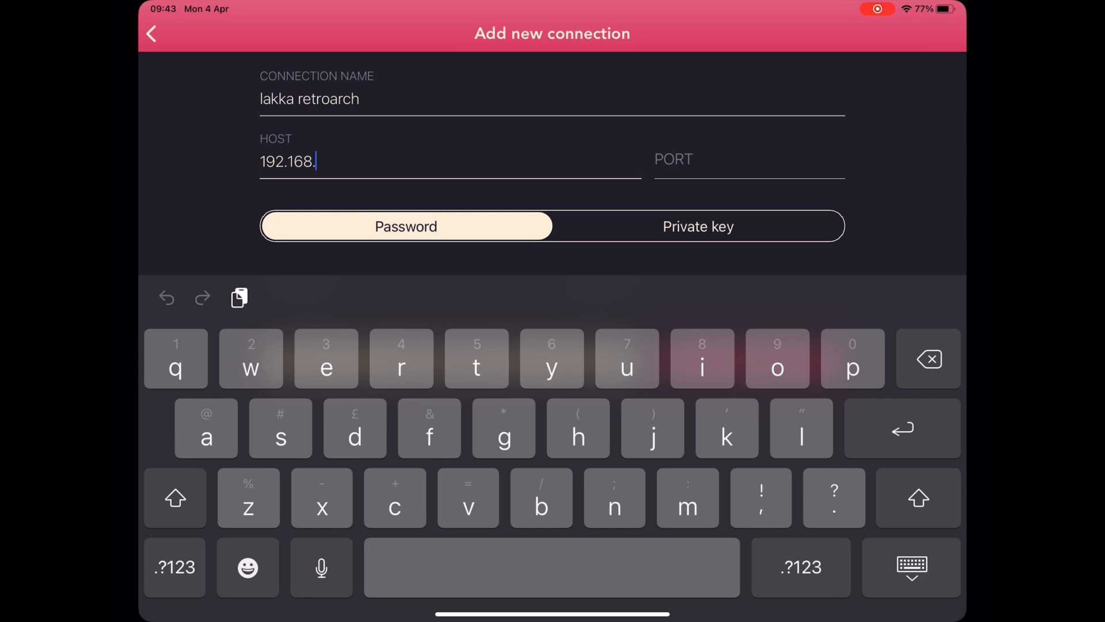
{"action": "type", "text": "1.98"}
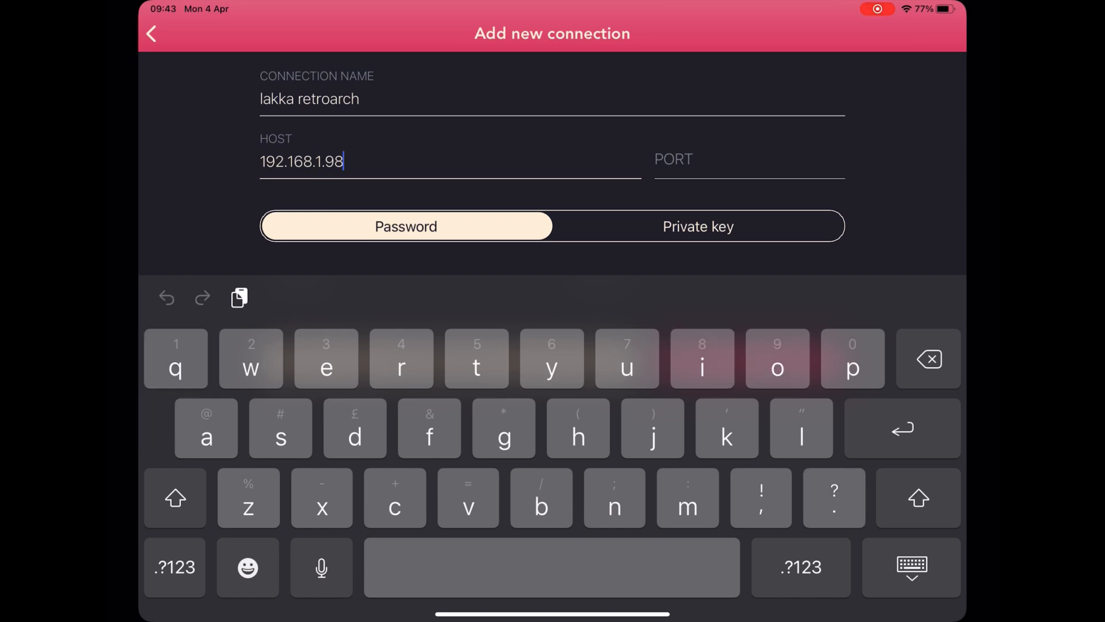
{"action": "left_click", "coordinate": [705, 159]}
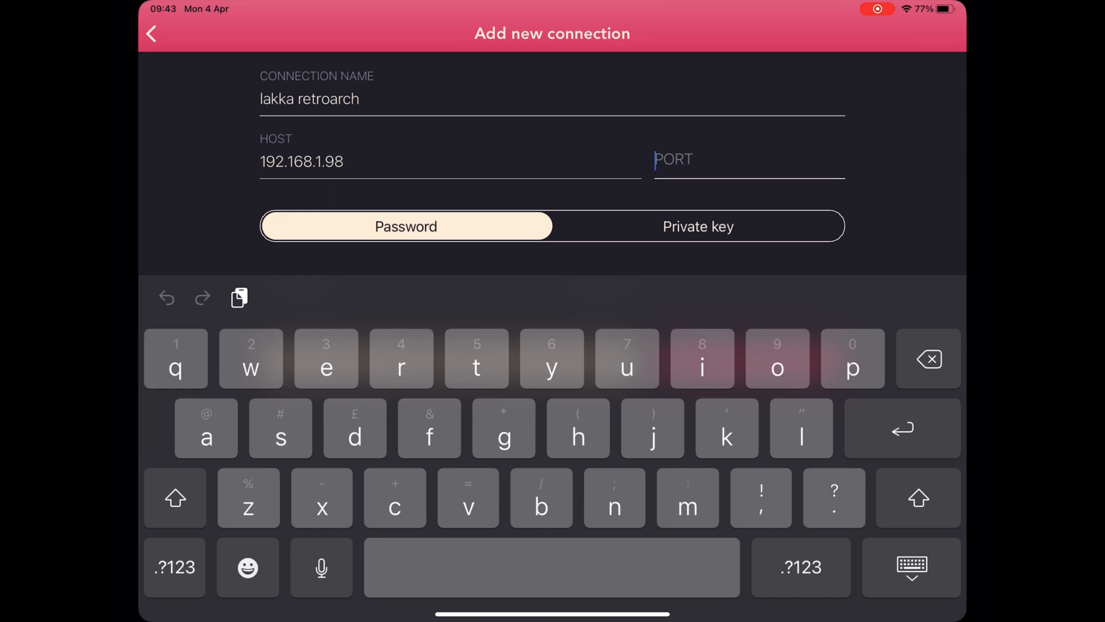
{"action": "type", "text": "22"}
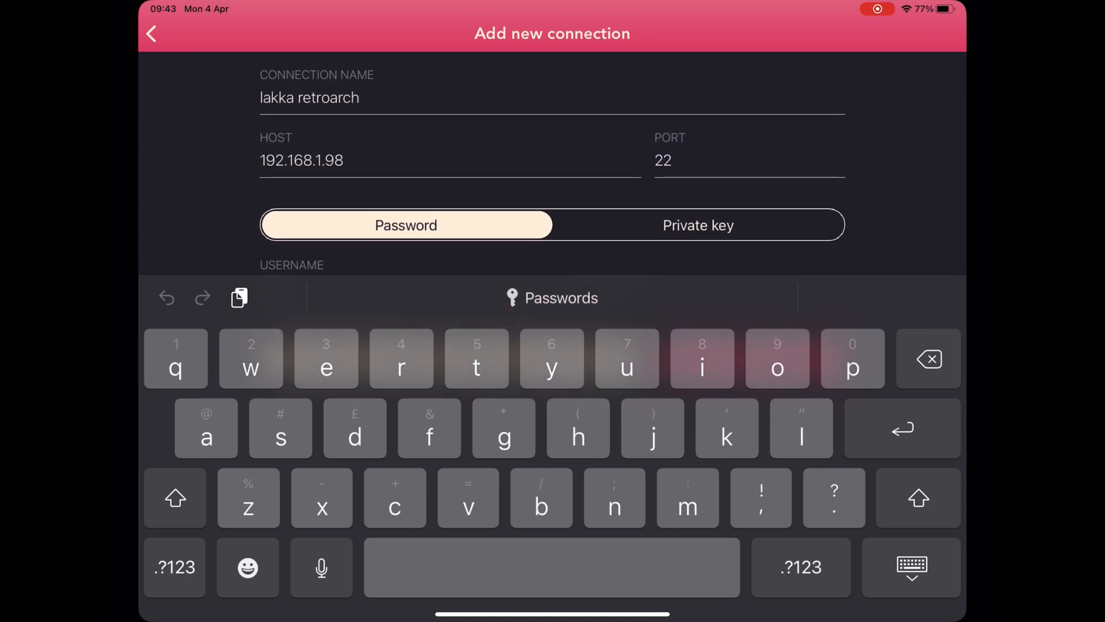
{"action": "left_click", "coordinate": [910, 566]}
{"action": "type", "text": "root"}
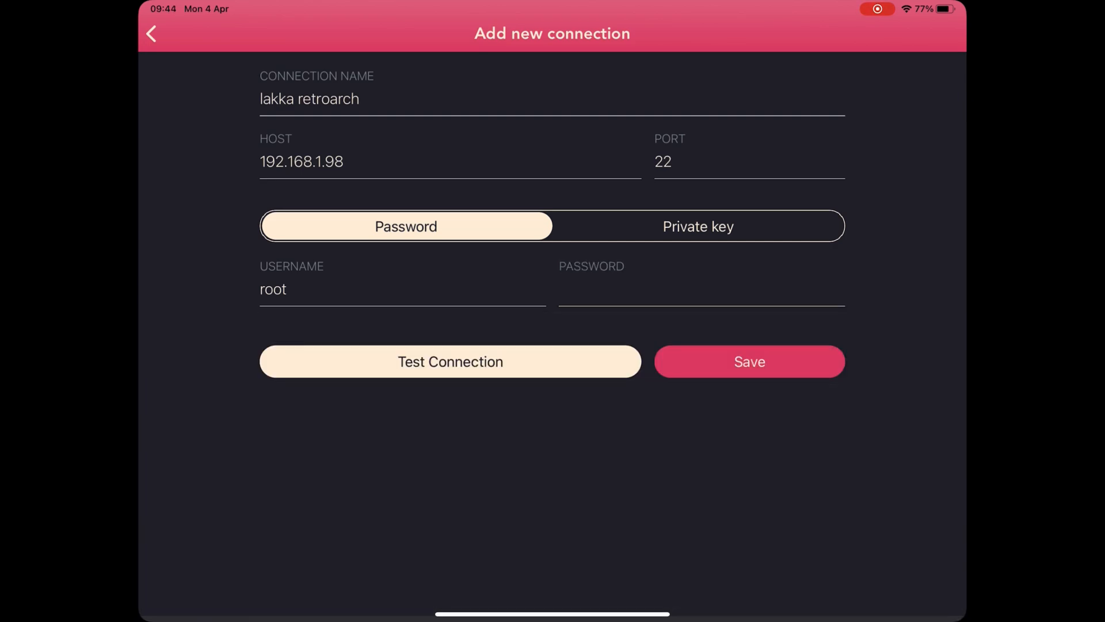
{"action": "left_click", "coordinate": [748, 361]}
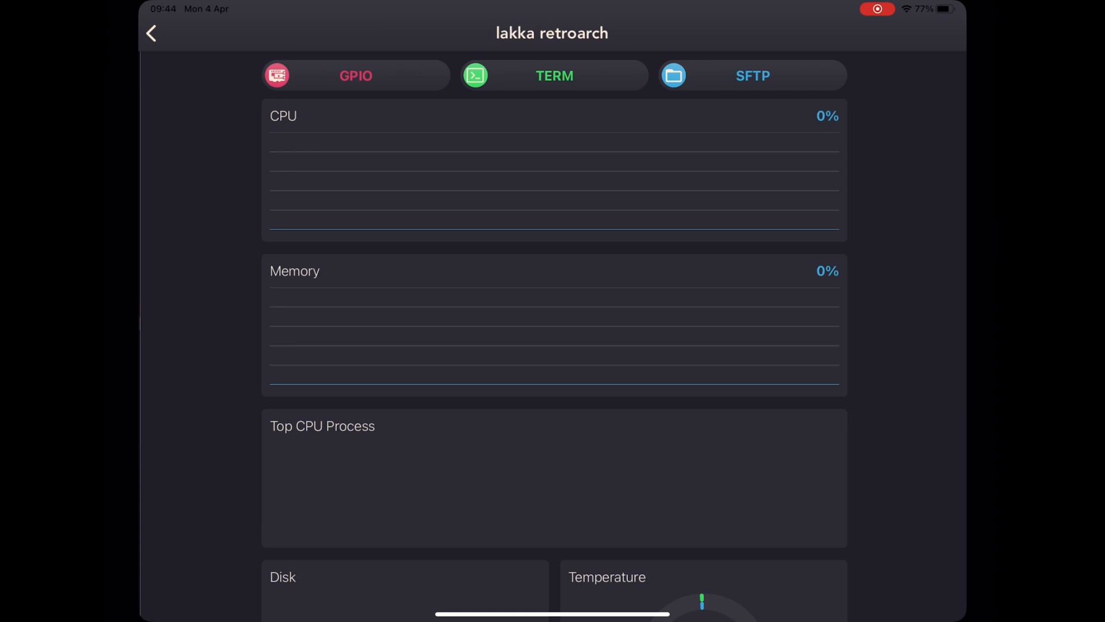
- Review the lakka retroarch dashboard, then open a terminal session on the Pi
{"action": "scroll", "scroll_direction": "down", "scroll_amount": 3}
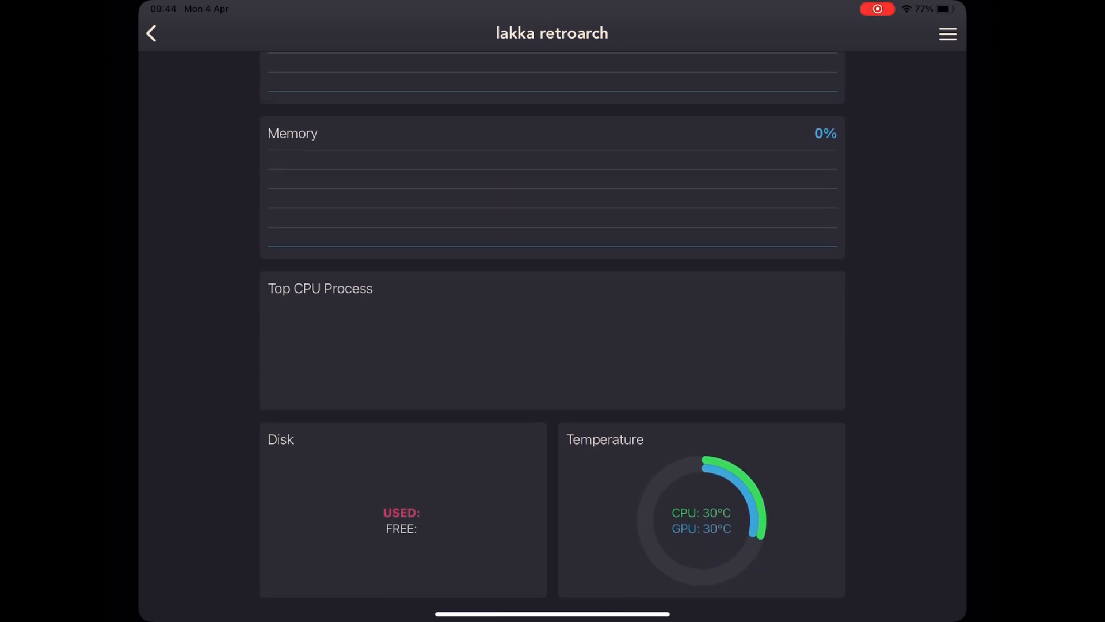
{"action": "scroll", "scroll_direction": "up", "scroll_amount": 3}
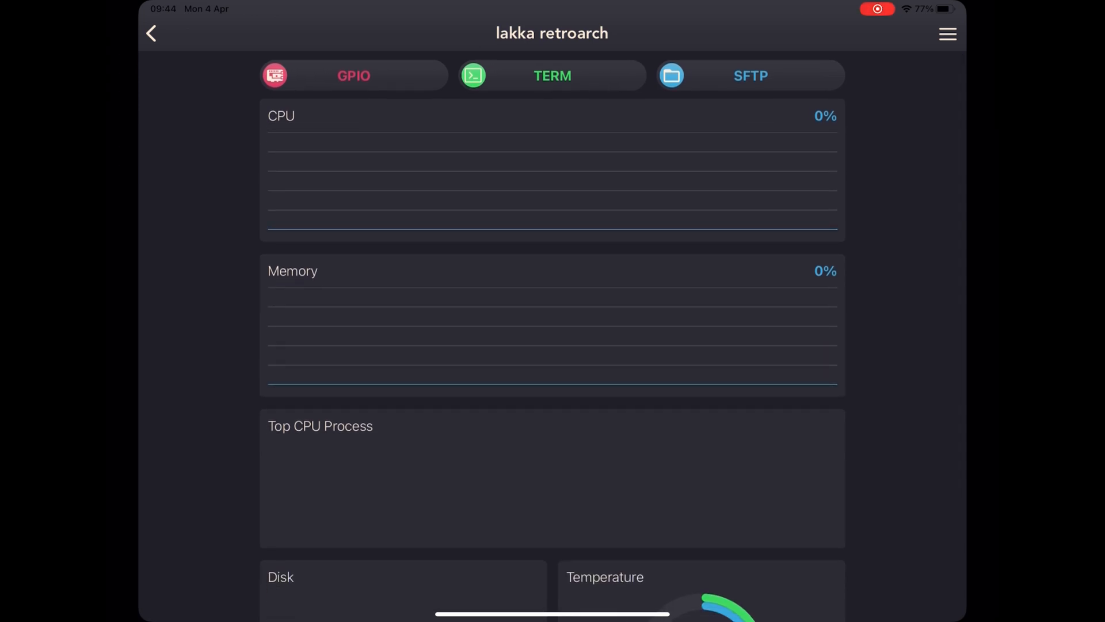
{"action": "left_click", "coordinate": [552, 76]}
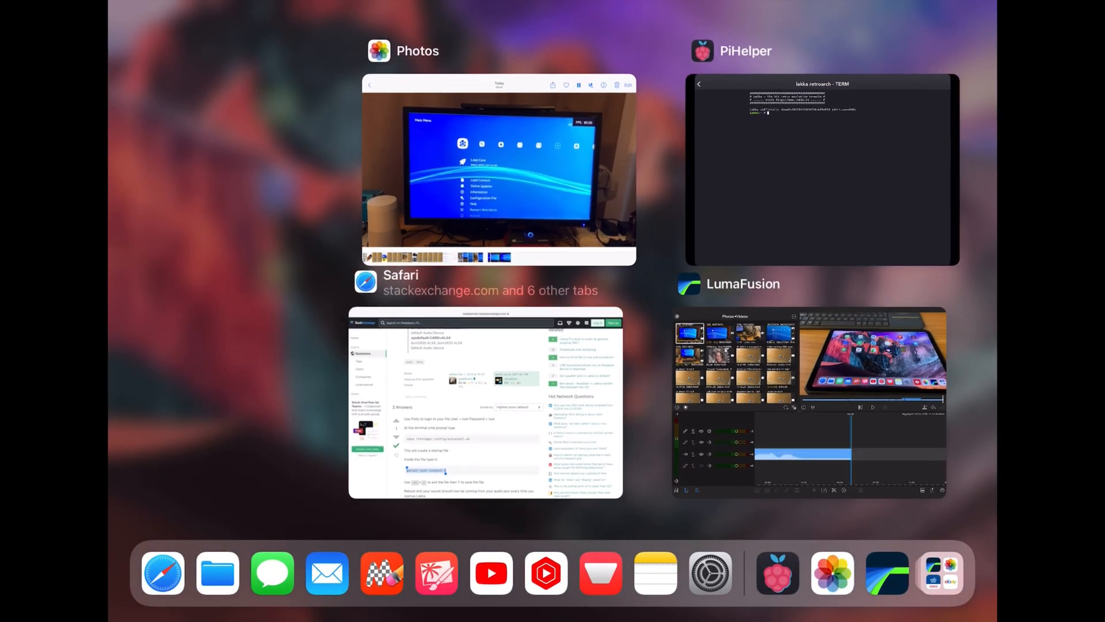
- Switch to the Stack Exchange answer in Safari and scroll to its command
{"action": "left_click", "coordinate": [485, 402]}
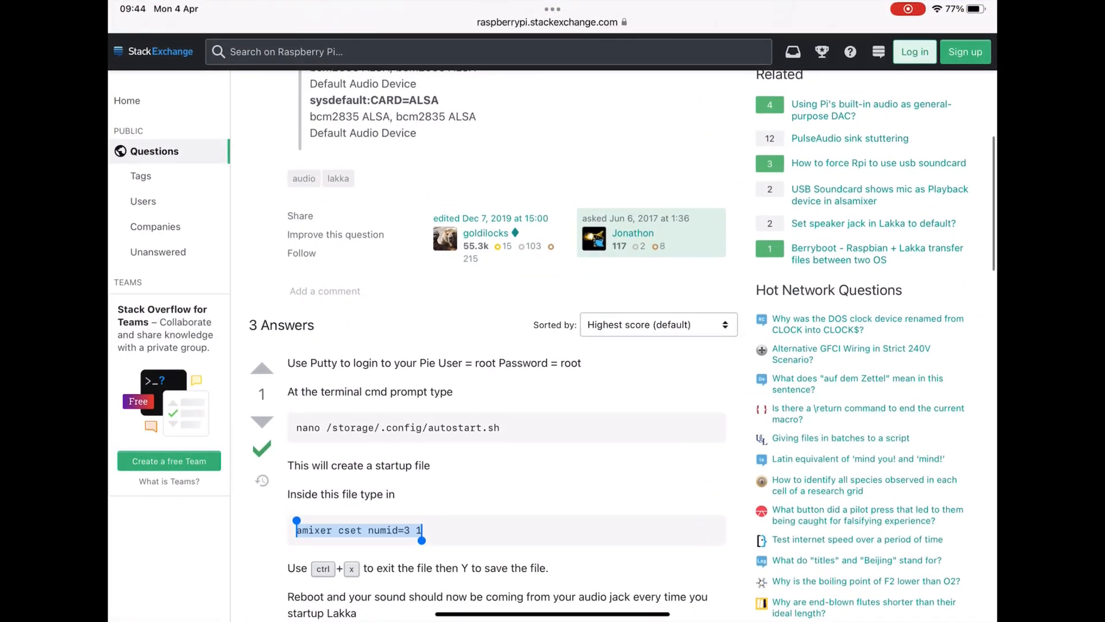
{"action": "scroll", "scroll_direction": "down", "scroll_amount": 3}
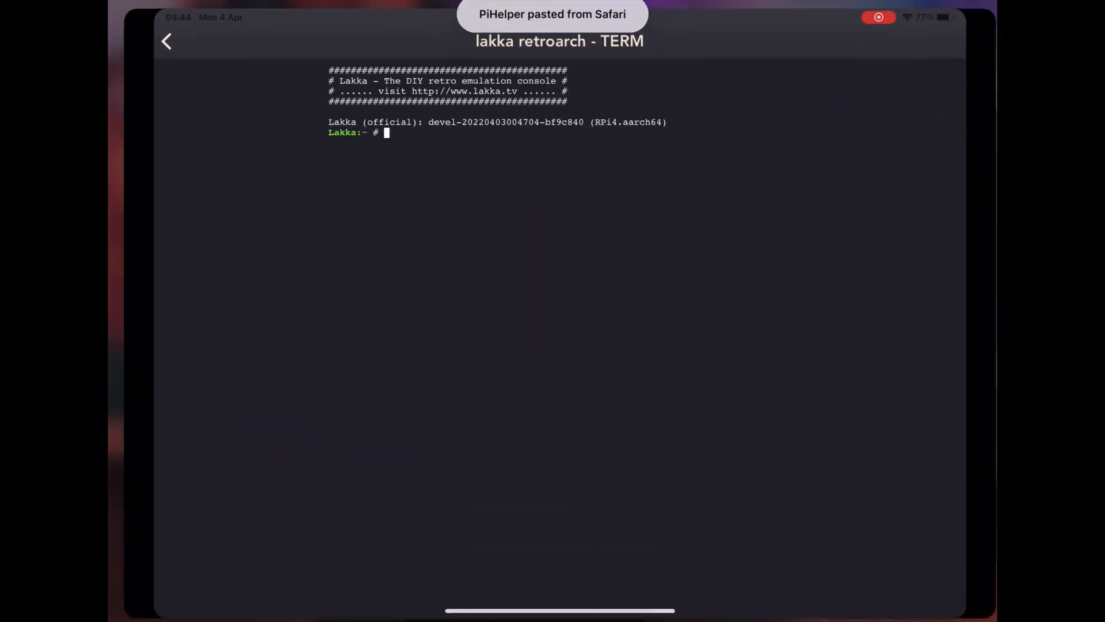
- Edit /storage/.config/autostart.sh in nano, add 'amixer cset numid=3 1', and save
{"action": "type", "text": "nano /storage/.config/autostart.sh"}
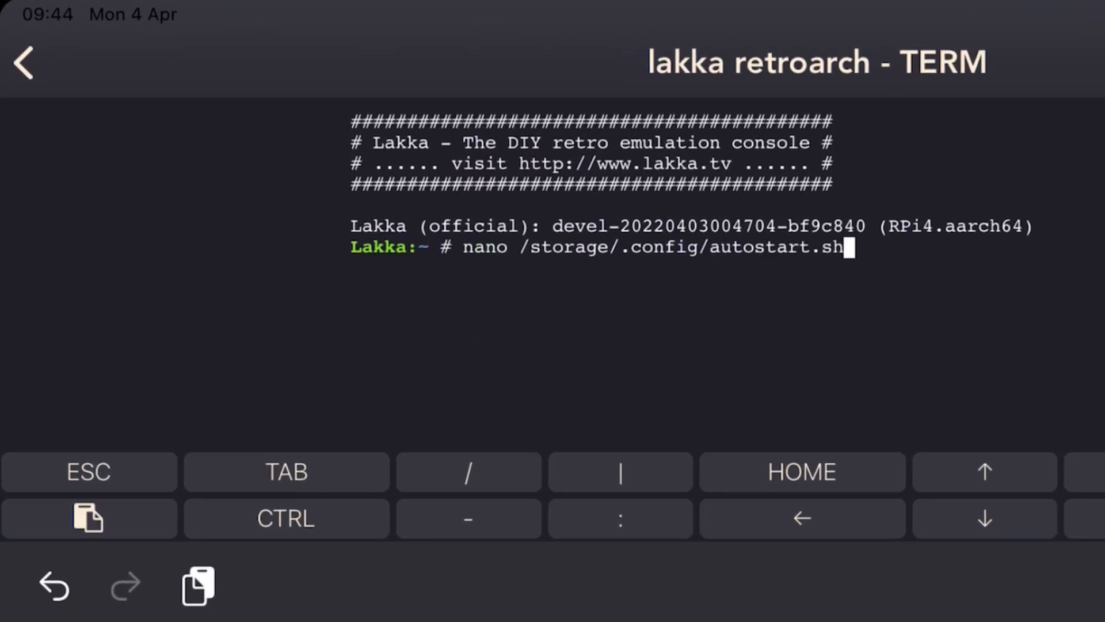
{"action": "key", "text": "Return"}
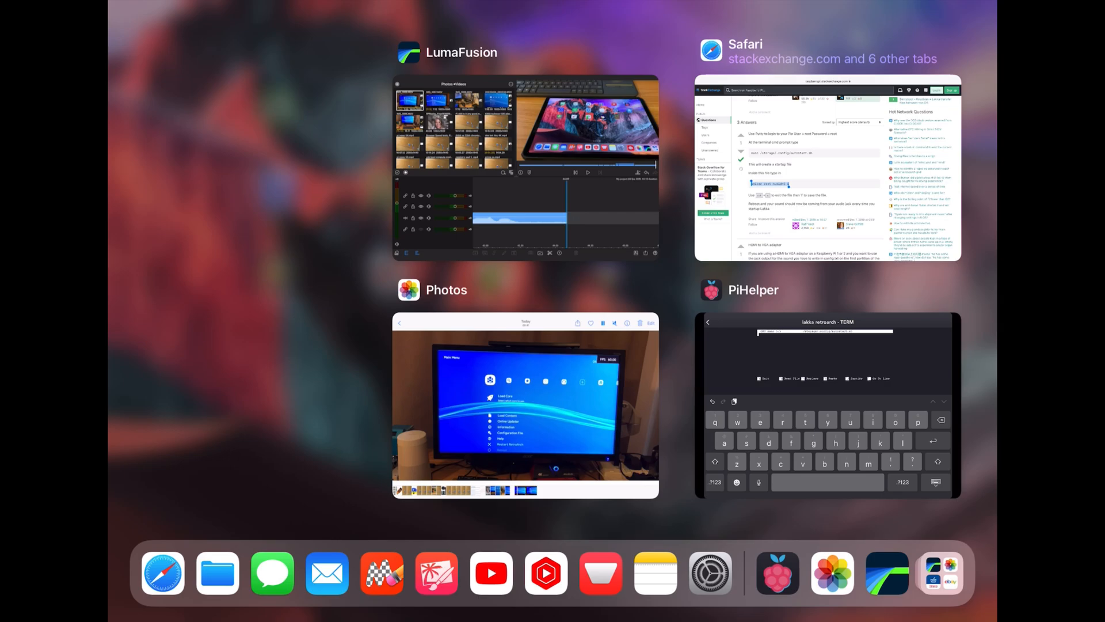
{"action": "left_click", "coordinate": [826, 407]}
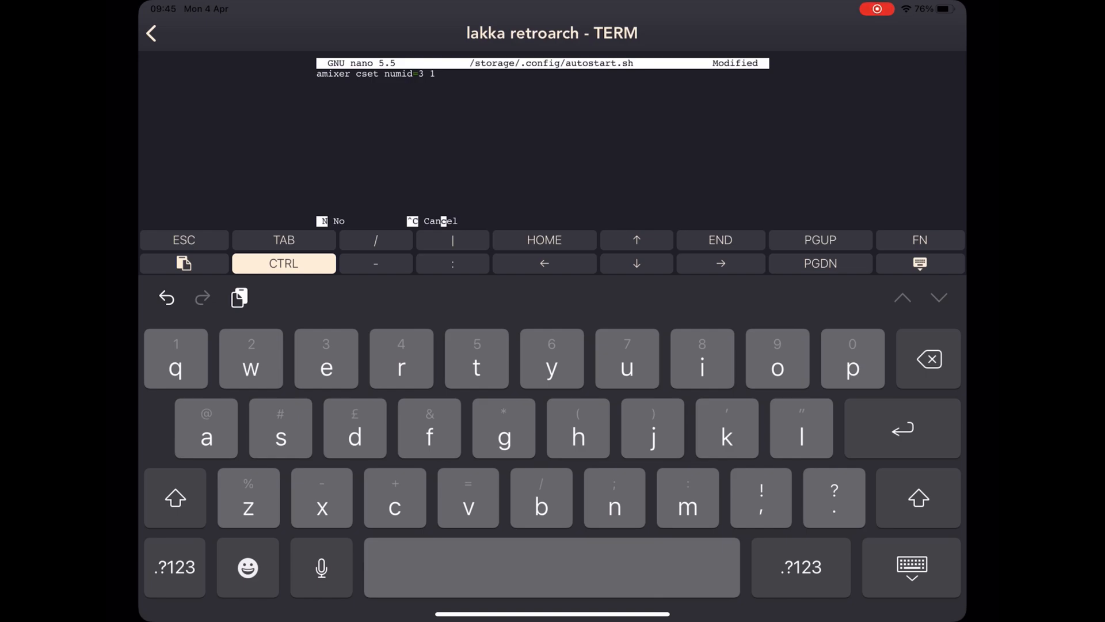
{"action": "left_click", "coordinate": [283, 263]}
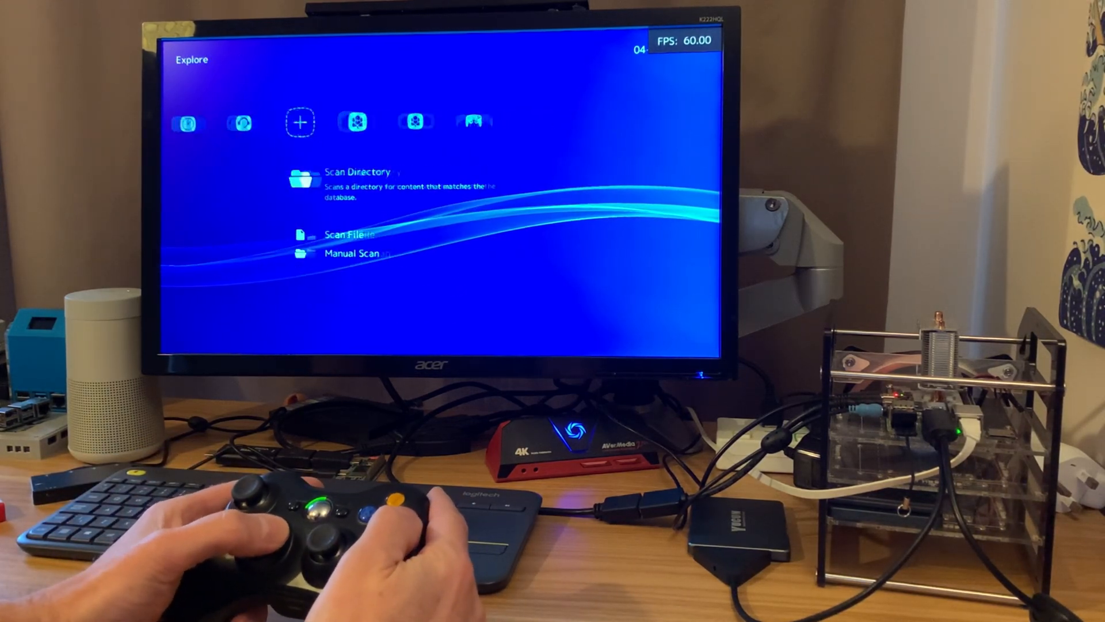
- Move right from Explore to the Standalone Cores collection listing Cave Story
{"action": "key", "text": "right"}
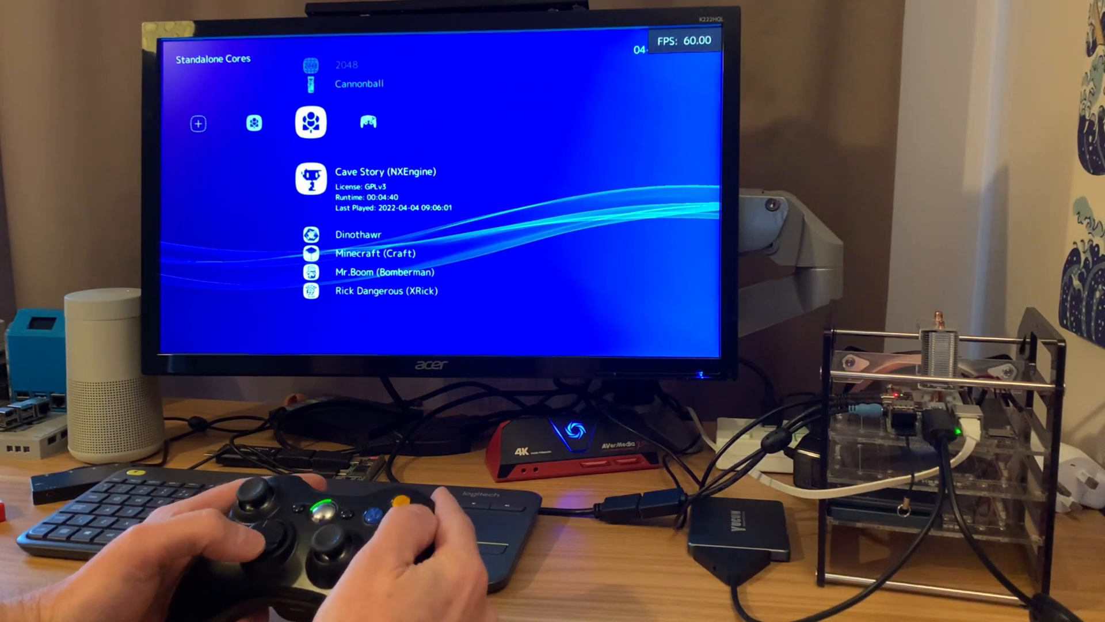